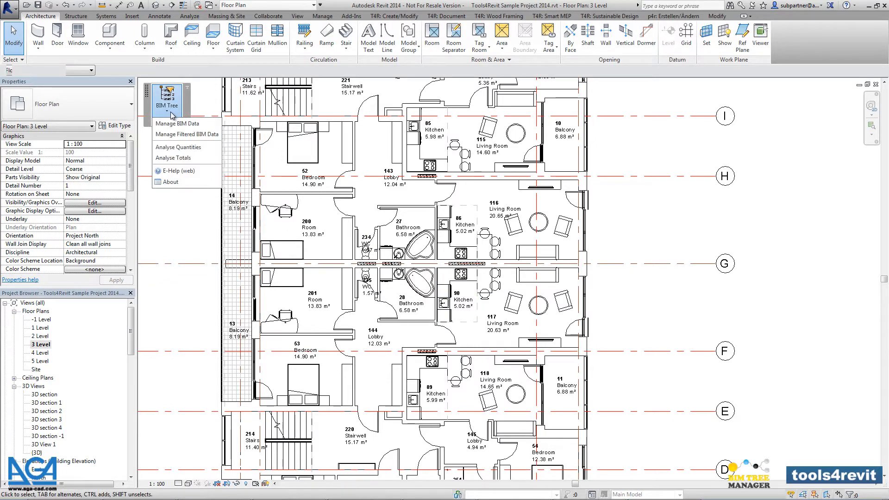
{"action": "mouse_move", "coordinate": [203, 223]}
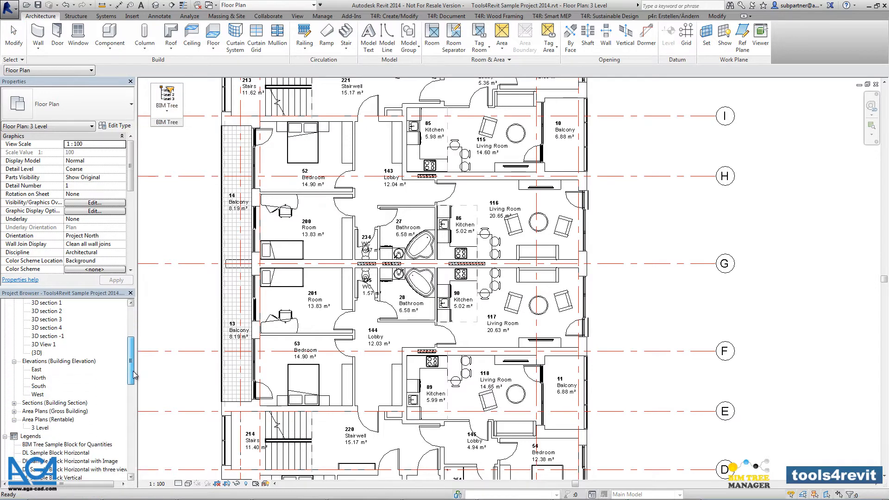
Open the 'BIM Tree Sample Block for Quantities' legend from the Project Browser.
{"action": "double_click", "coordinate": [71, 361]}
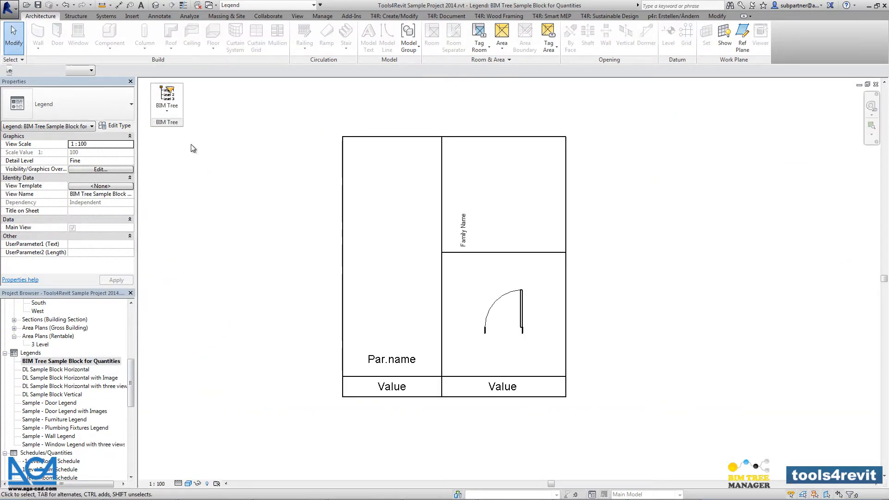
Run BIM Tree Analyse Quantities on the Furniture category to count furniture per level.
{"action": "left_click", "coordinate": [167, 97]}
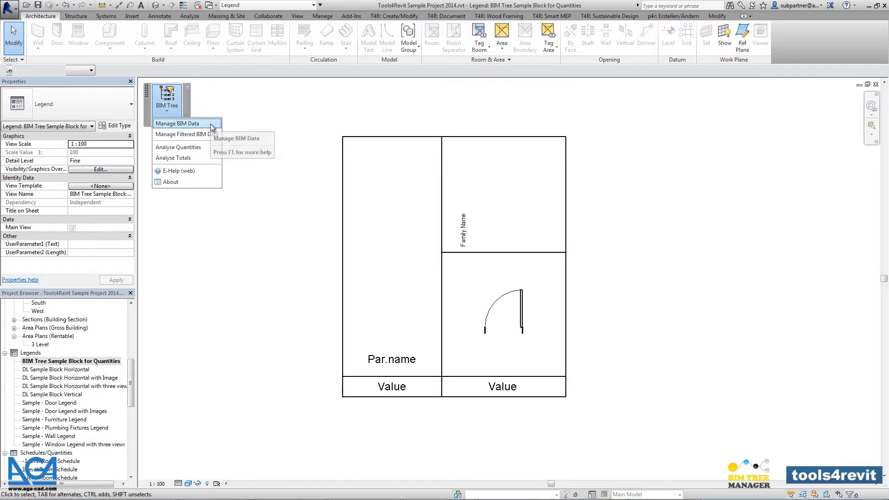
{"action": "mouse_move", "coordinate": [177, 147]}
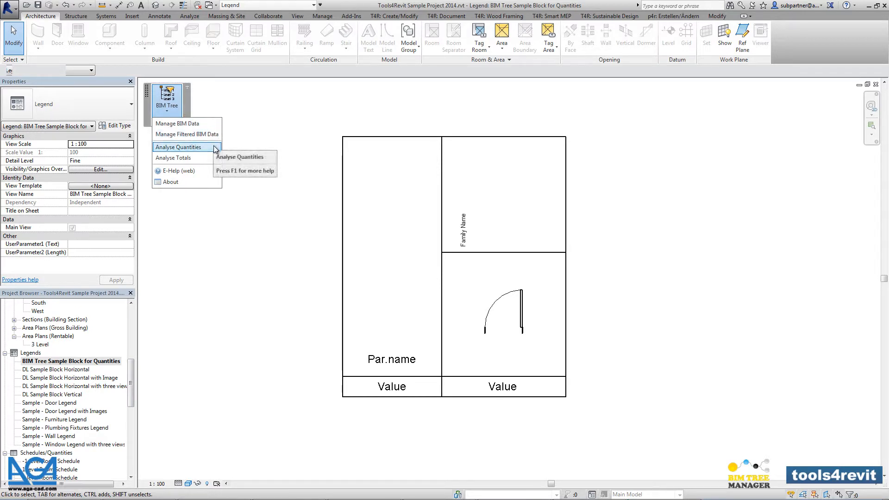
{"action": "left_click", "coordinate": [178, 147]}
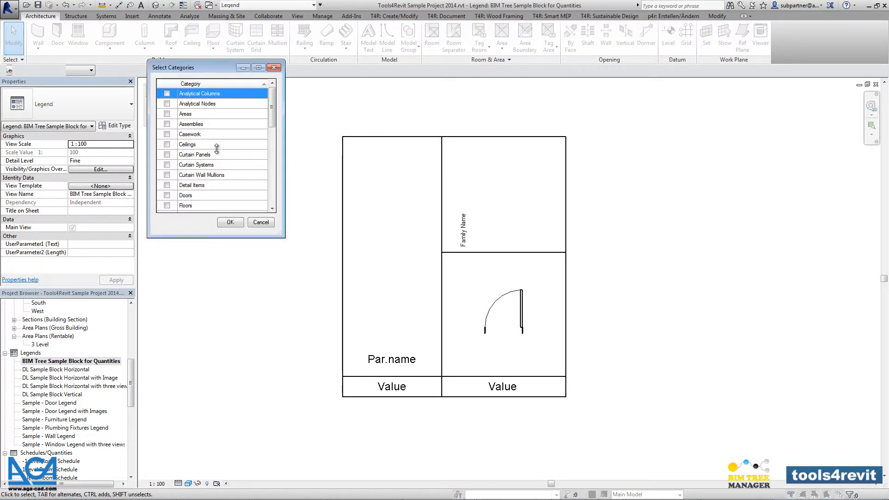
{"action": "scroll", "scroll_direction": "down", "scroll_amount": 3}
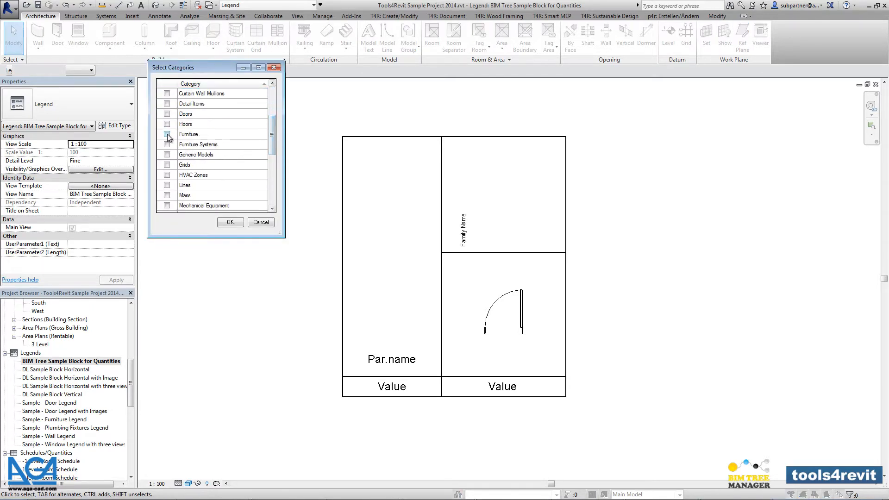
{"action": "left_click", "coordinate": [230, 222]}
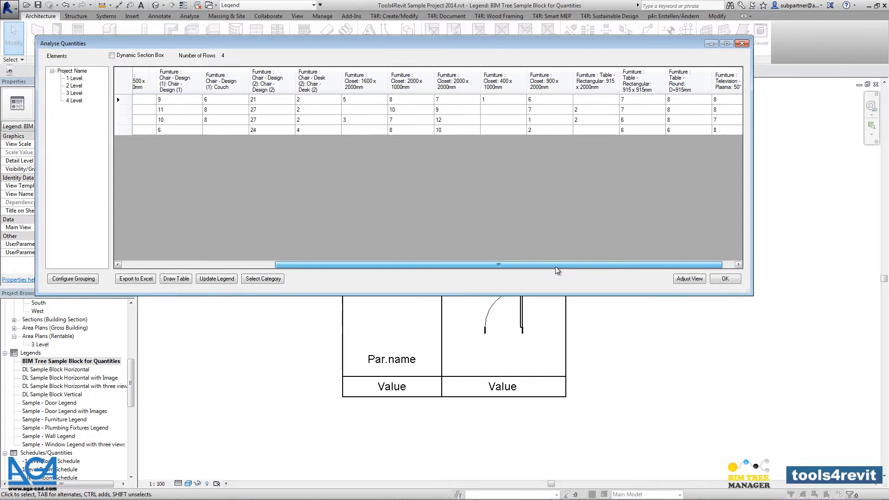
Add Department as a grouping field for the furniture quantity table.
{"action": "left_click", "coordinate": [73, 278]}
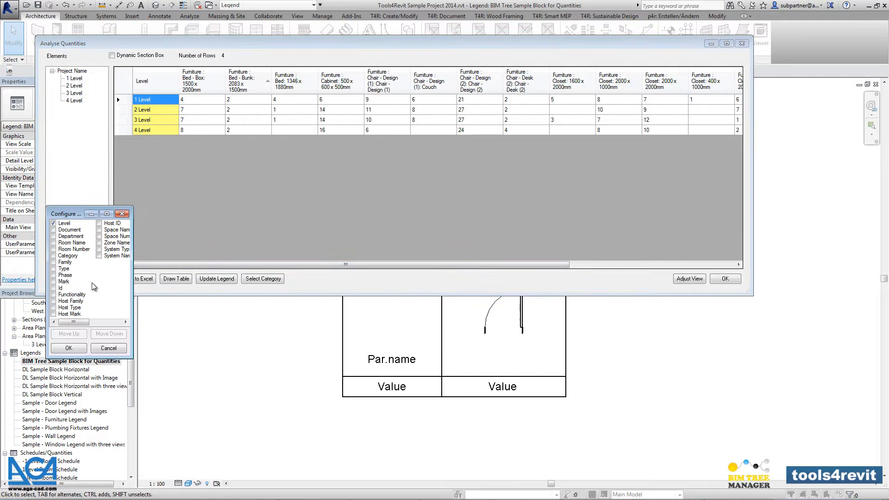
{"action": "left_click", "coordinate": [53, 229]}
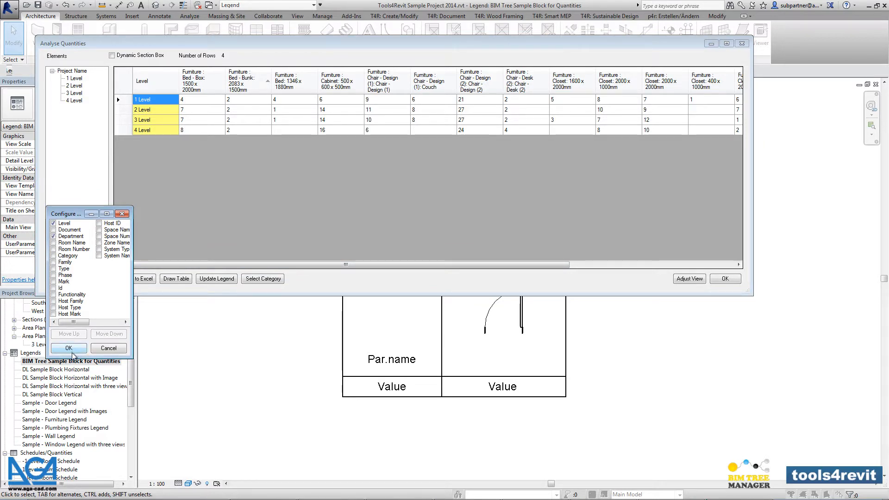
{"action": "left_click", "coordinate": [69, 347]}
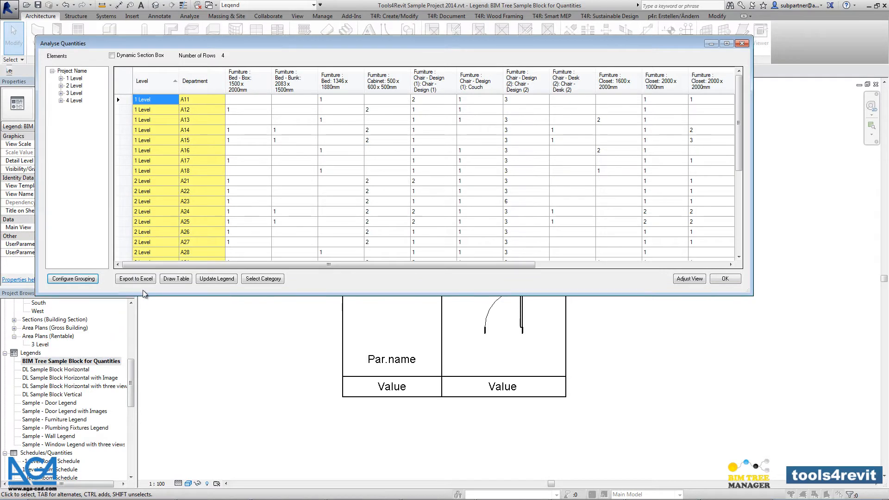
Add Room Name as a further grouping field.
{"action": "left_click", "coordinate": [248, 110]}
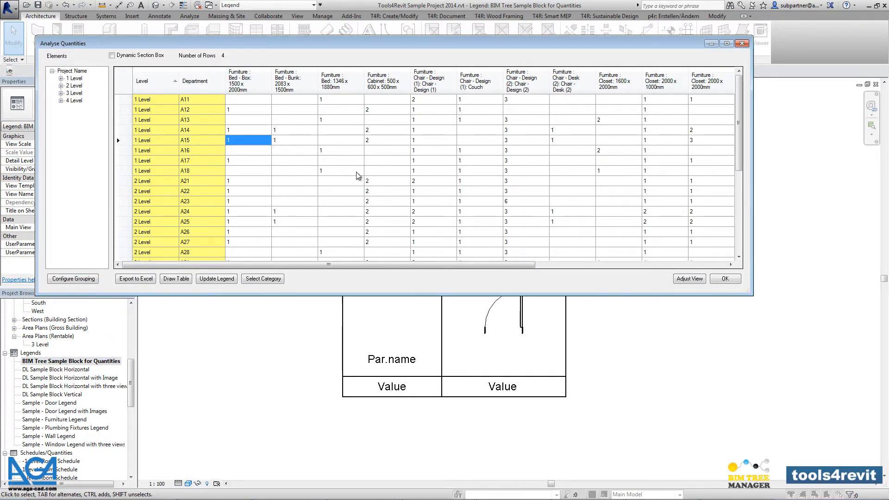
{"action": "mouse_move", "coordinate": [209, 211]}
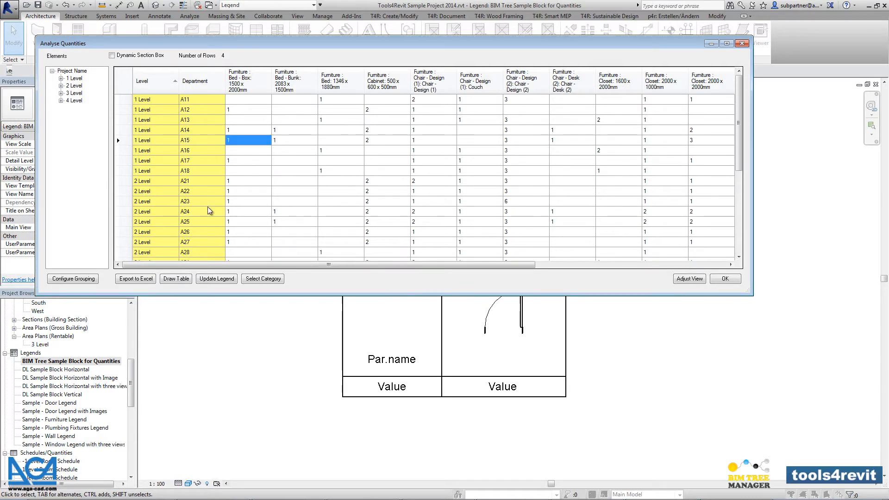
{"action": "left_click", "coordinate": [72, 279]}
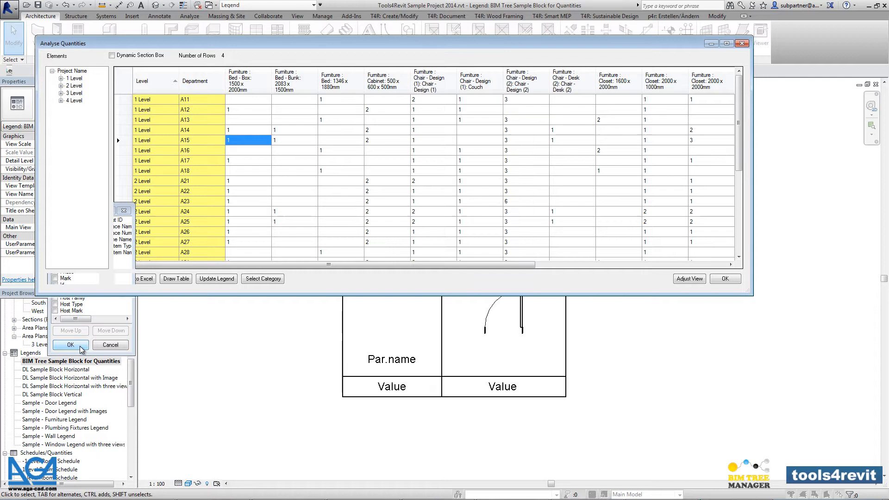
{"action": "left_click", "coordinate": [70, 344]}
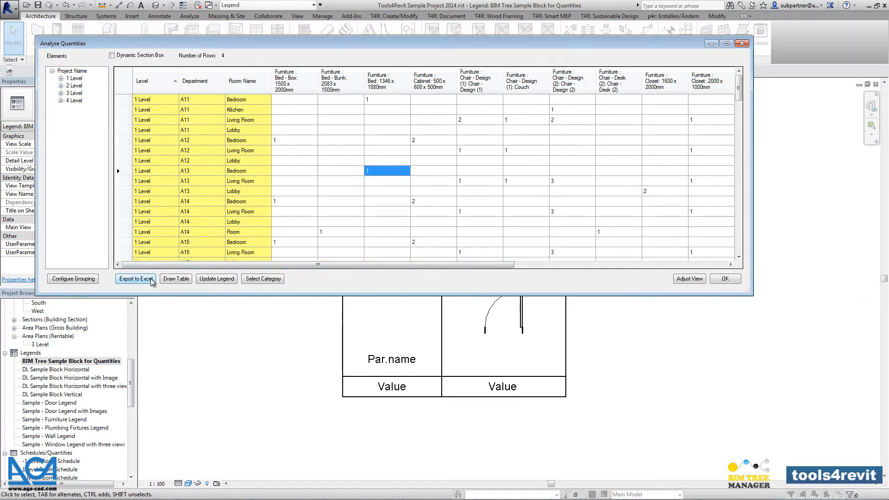
Export the grouped furniture table to Excel, accepting the file format warning.
{"action": "left_click", "coordinate": [135, 278]}
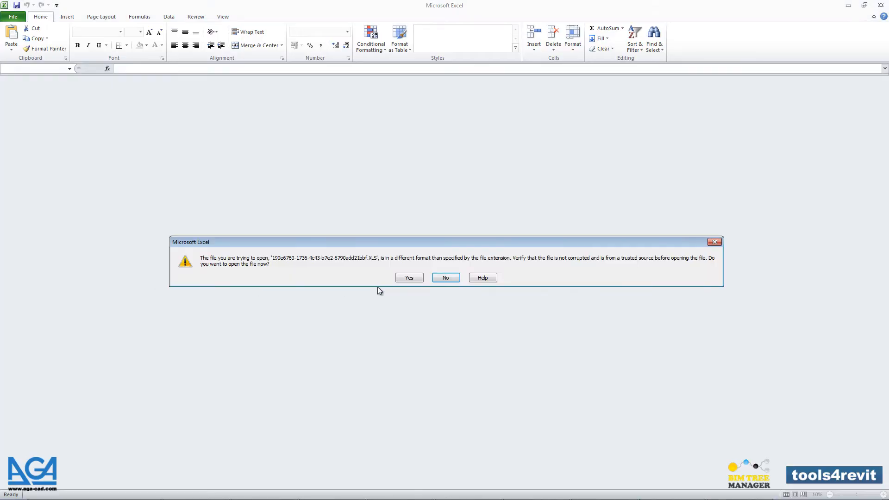
{"action": "left_click", "coordinate": [409, 277]}
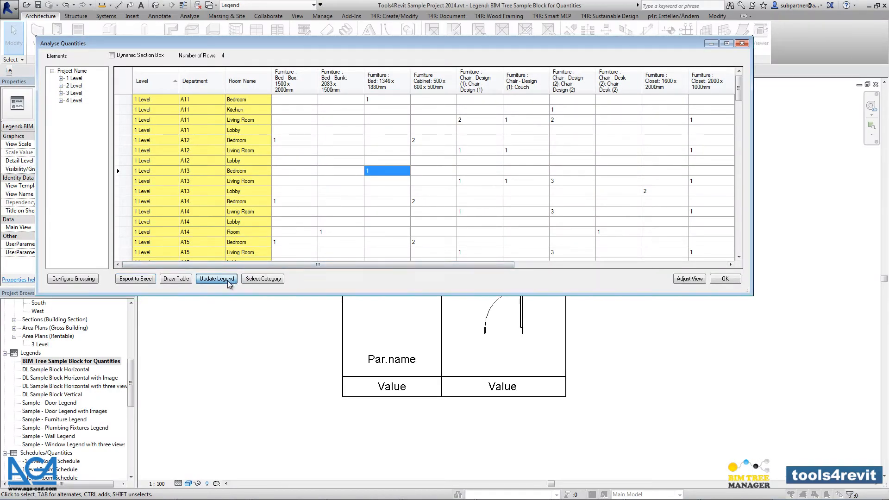
Update the legend, picking the grouping-column cells and the quantity value cell.
{"action": "left_click", "coordinate": [217, 278]}
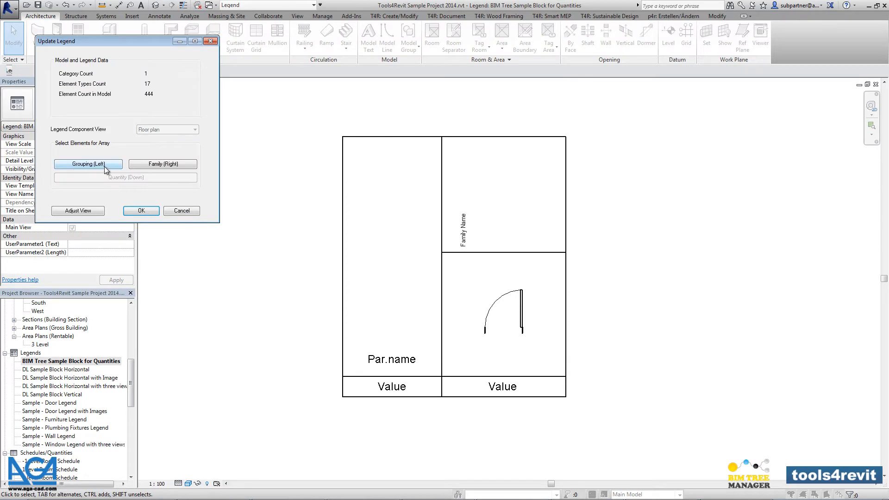
{"action": "left_click", "coordinate": [141, 210]}
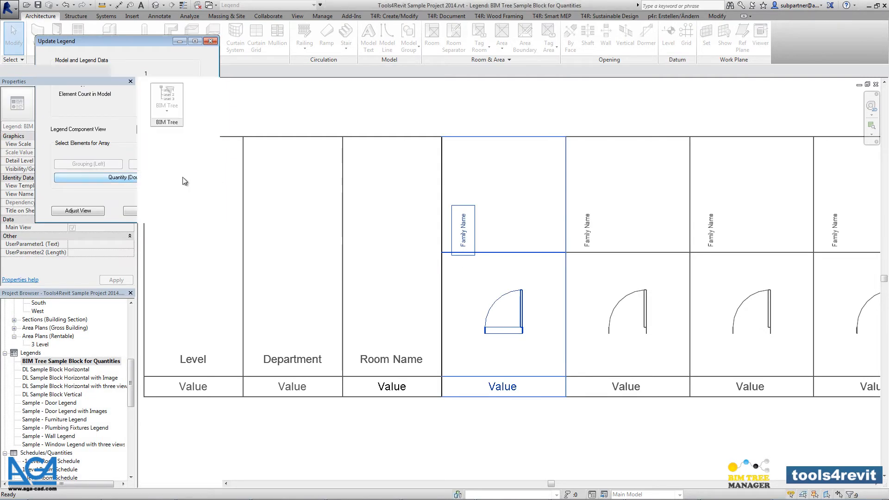
{"action": "left_click", "coordinate": [211, 40]}
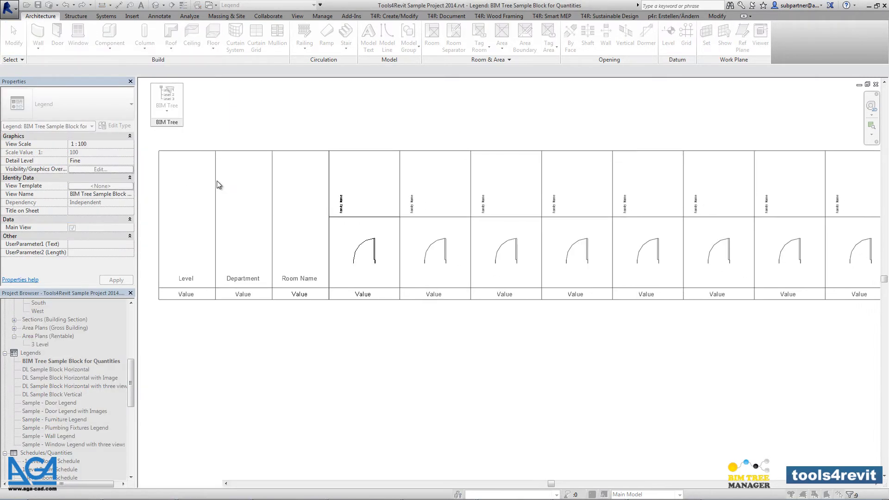
{"action": "scroll", "scroll_direction": "down", "scroll_amount": 3}
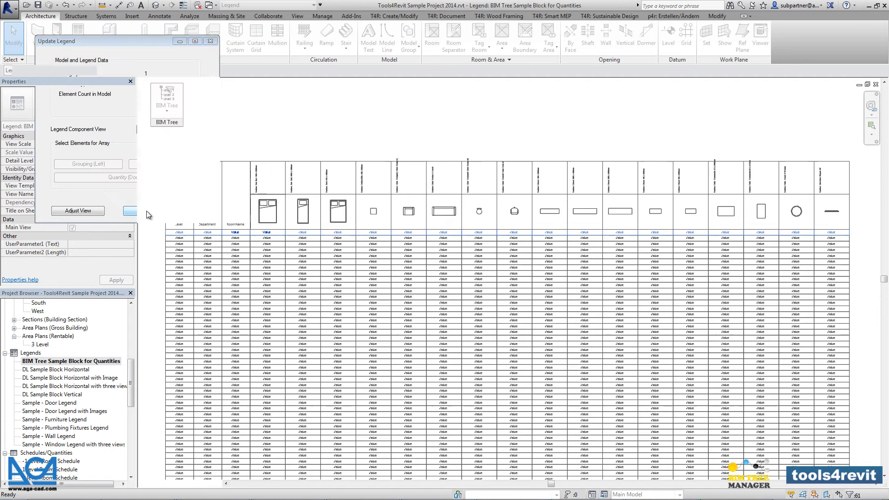
Generate the legend and pan down to check the counts and per-level subtotals.
{"action": "left_click", "coordinate": [78, 210]}
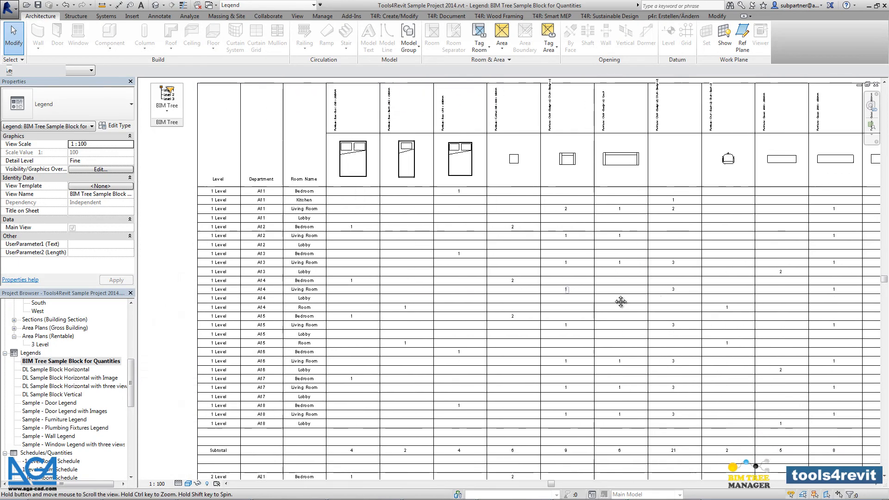
{"action": "scroll", "scroll_direction": "down", "scroll_amount": 3}
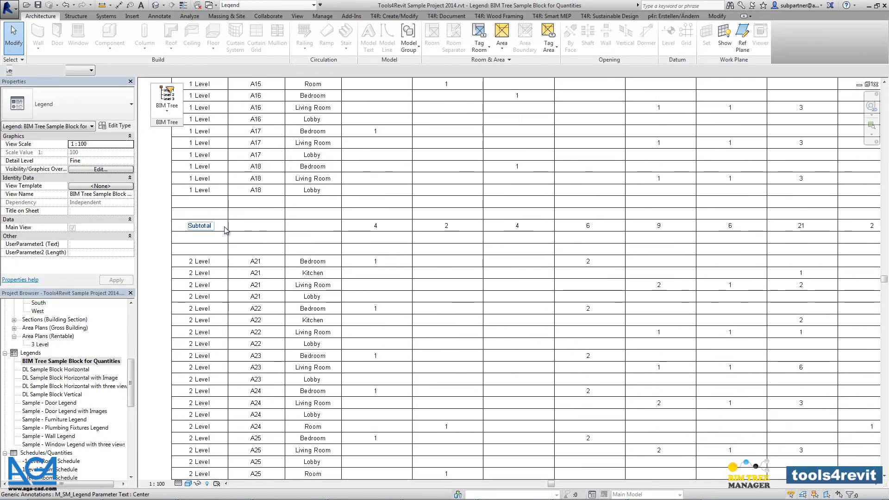